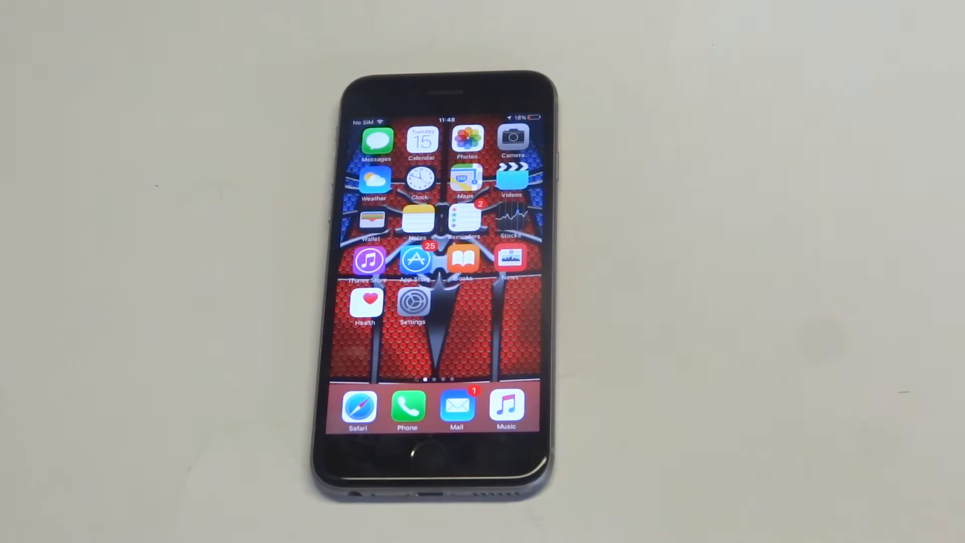
- Open Settings from the home screen and go to the Safari settings page
click(412, 301)
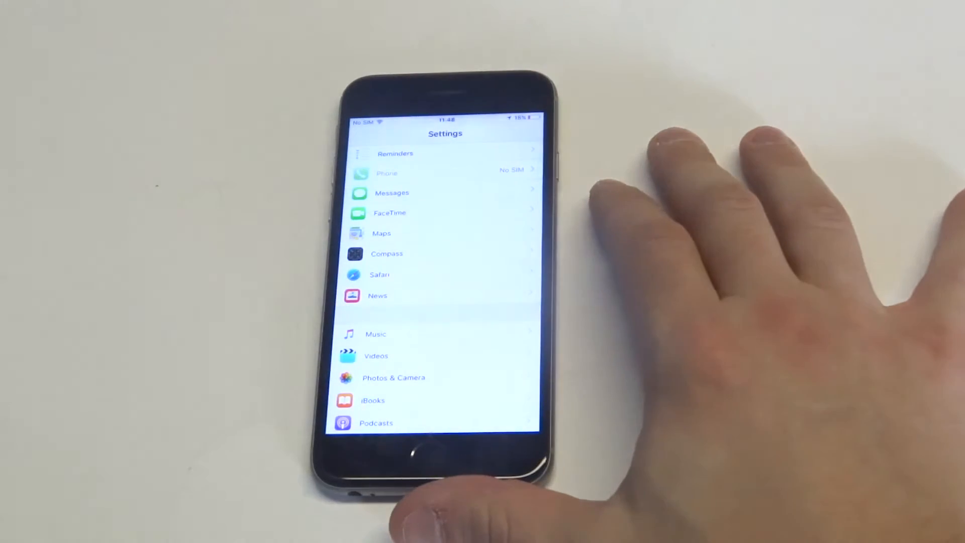
scroll(down, 3)
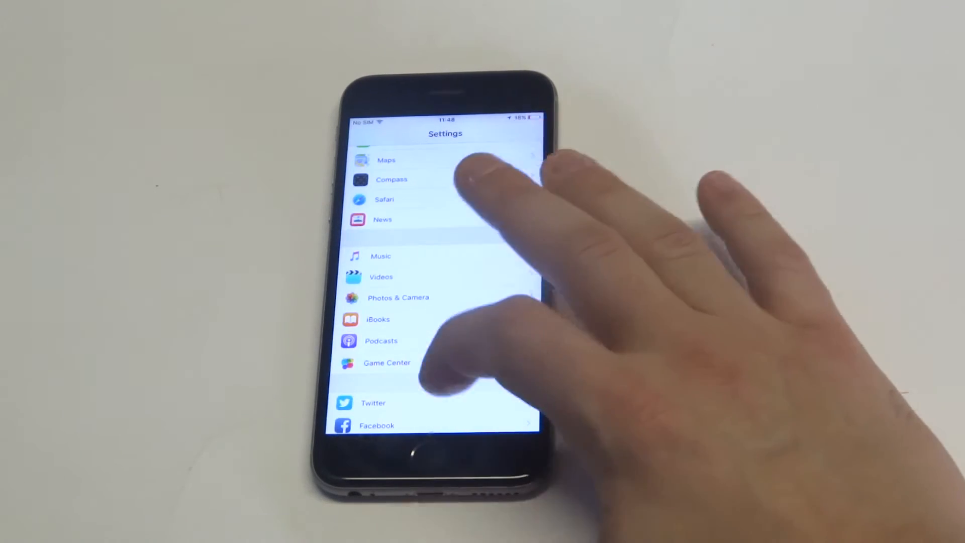
scroll(down, 3)
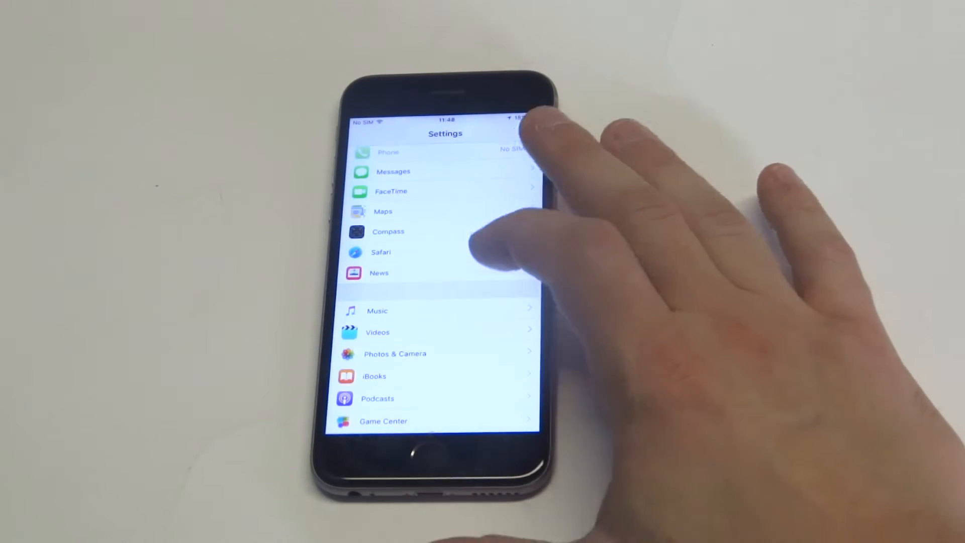
click(387, 231)
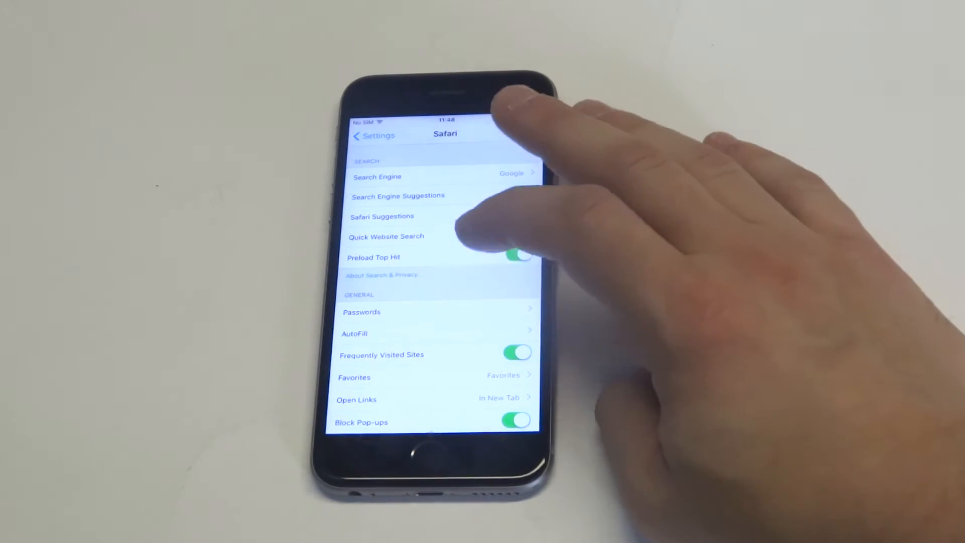
- Open Safari's saved Passwords and unlock them with the iPhone passcode
click(362, 312)
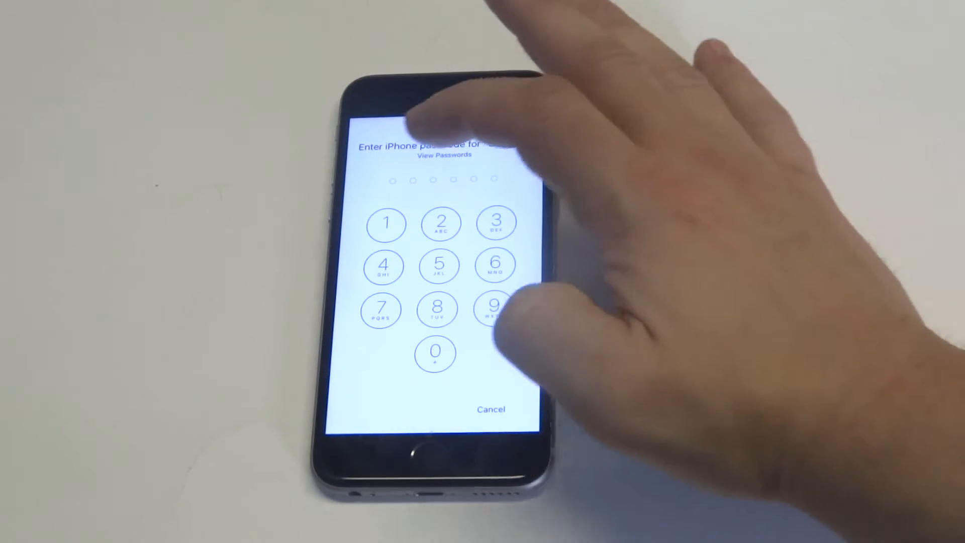
click(496, 222)
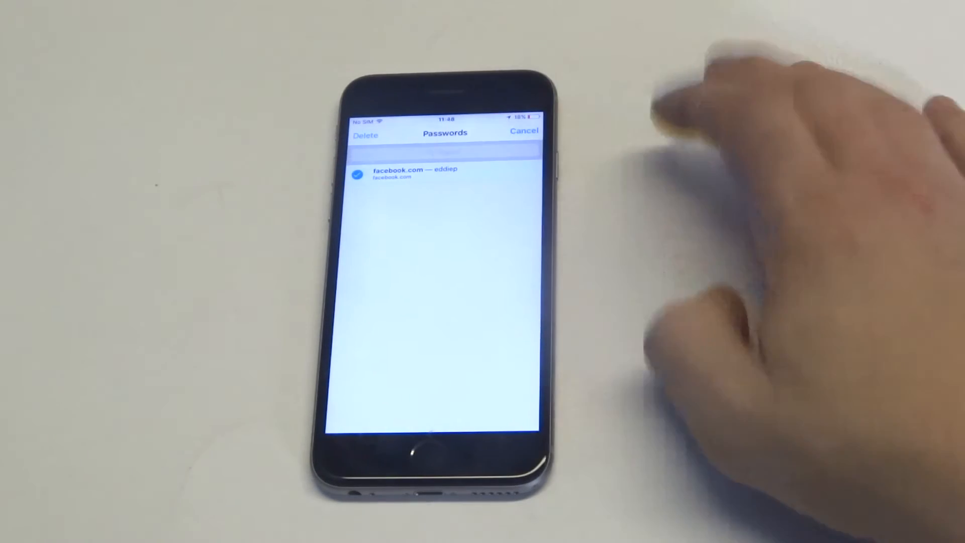
- Delete the checked facebook.com password and confirm the deletion
click(364, 135)
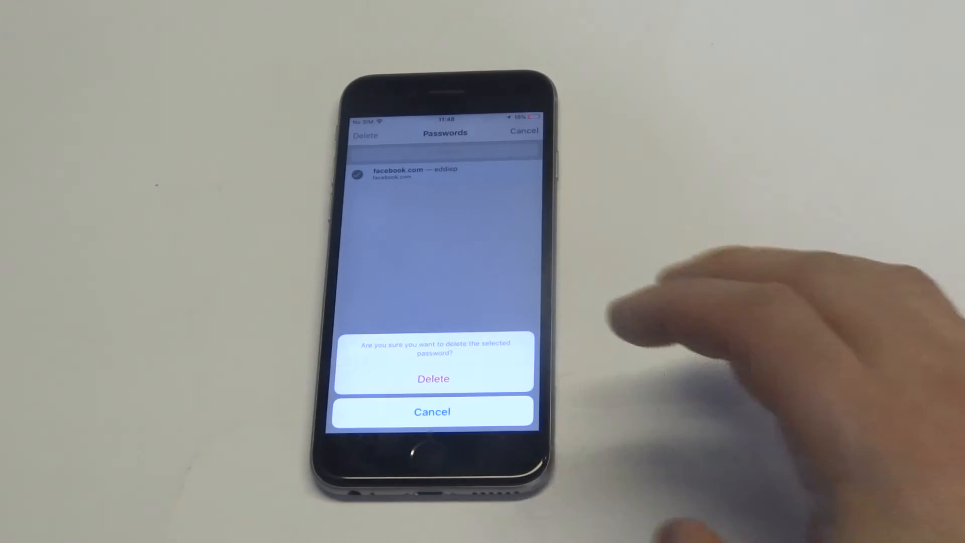
click(433, 378)
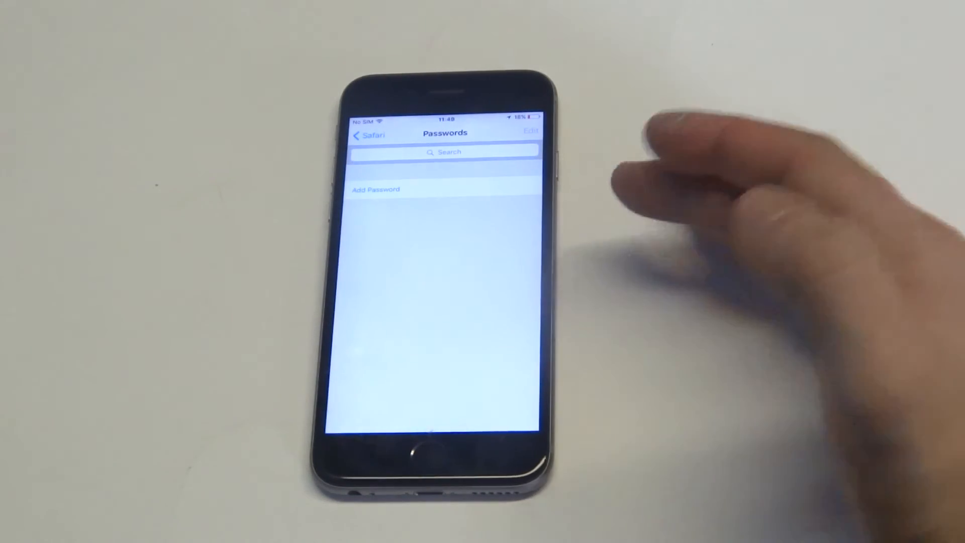